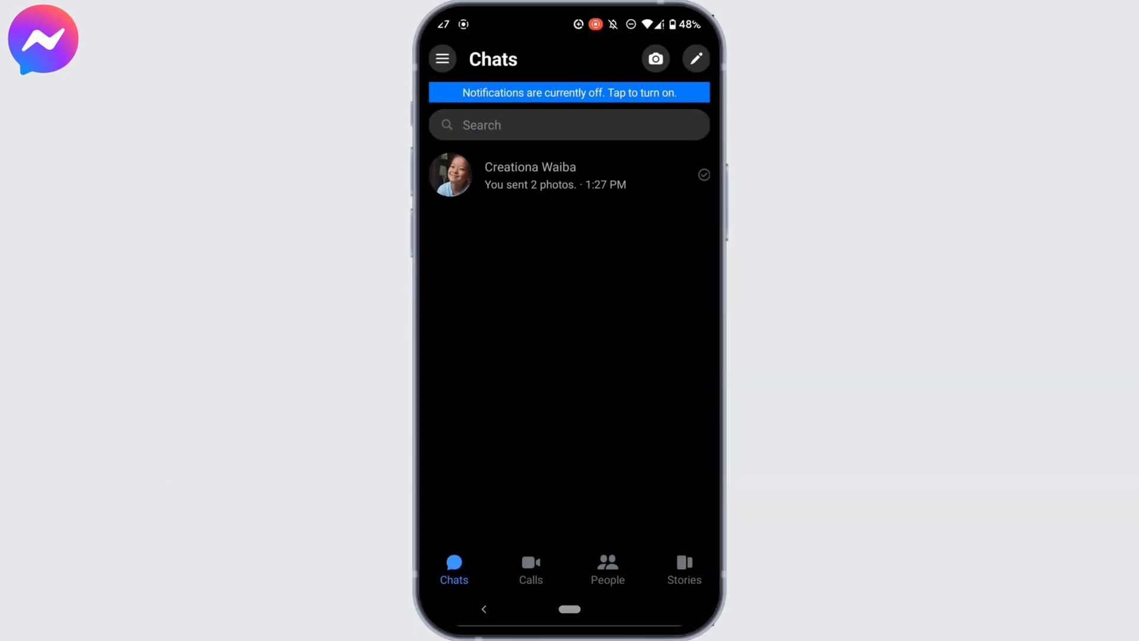
click(528, 174)
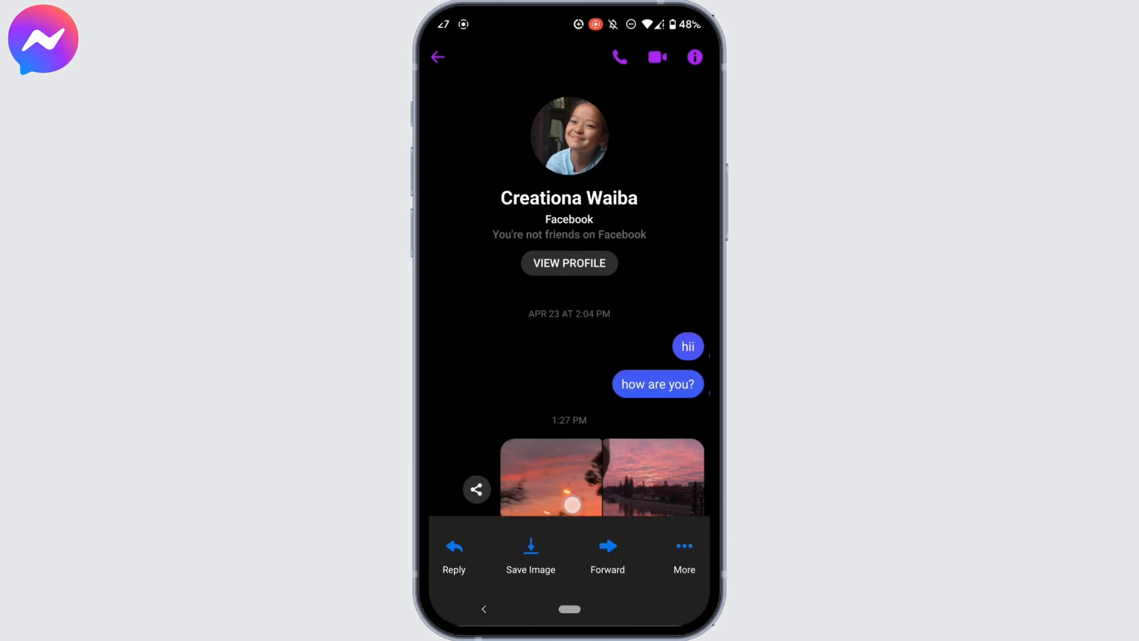
Unsend the two sent photos for everyone via More, Remove, Unsend
click(683, 546)
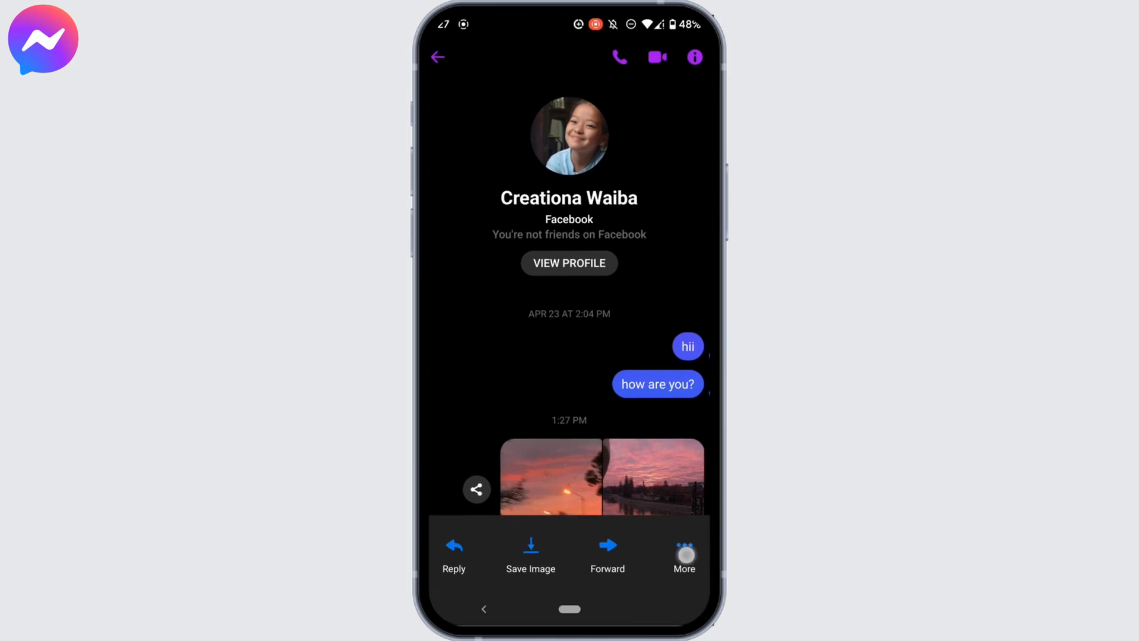
click(684, 545)
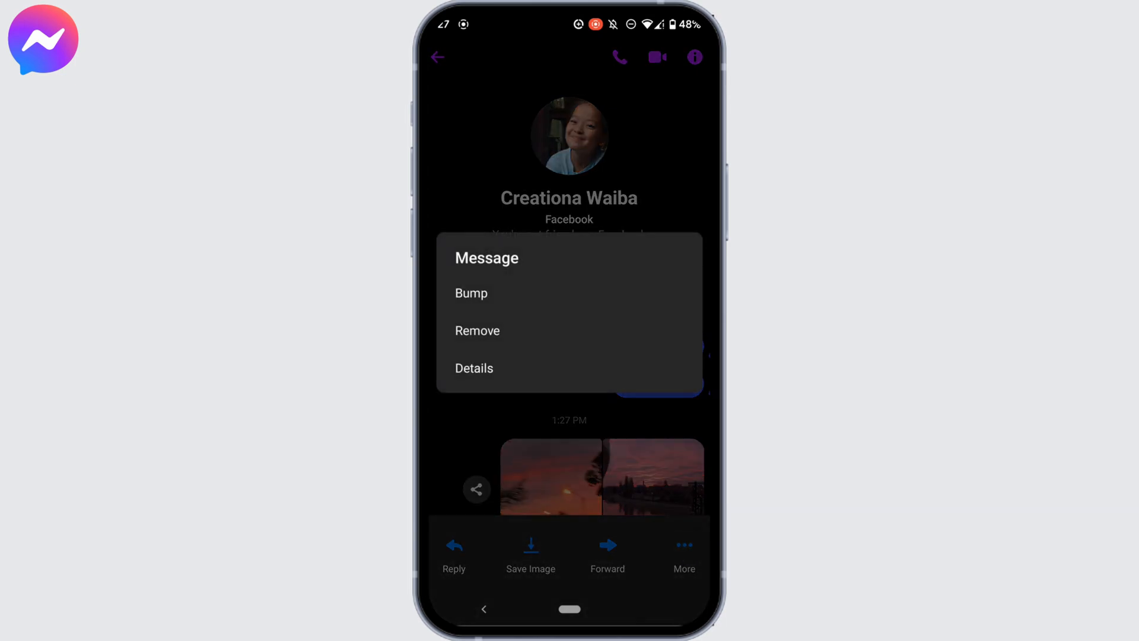
click(477, 331)
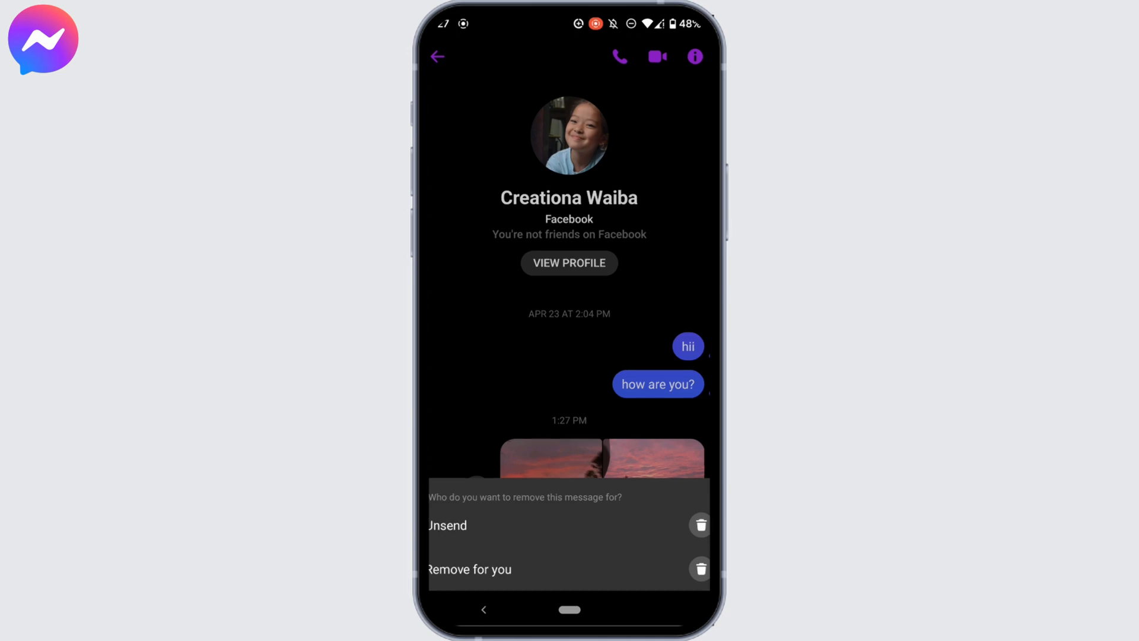
click(447, 525)
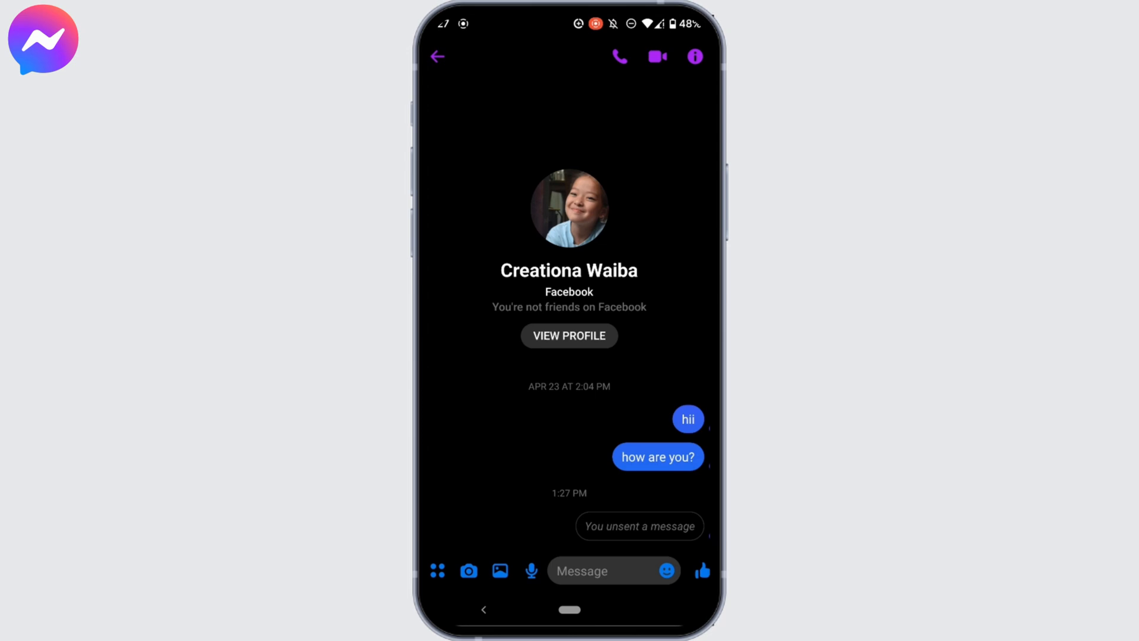
click(437, 56)
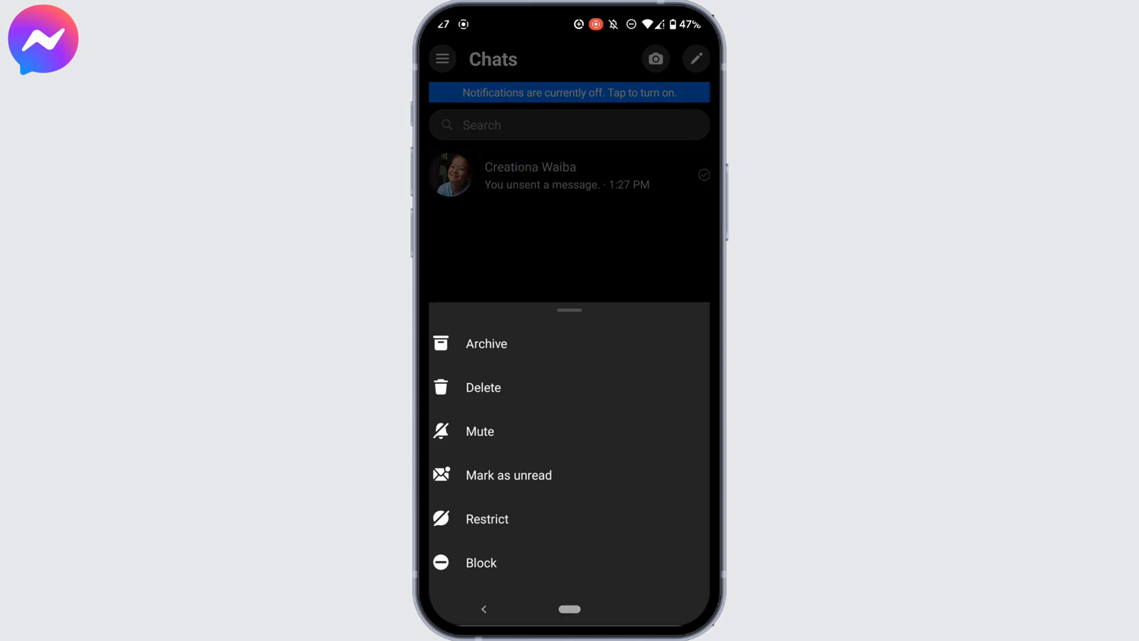
click(482, 388)
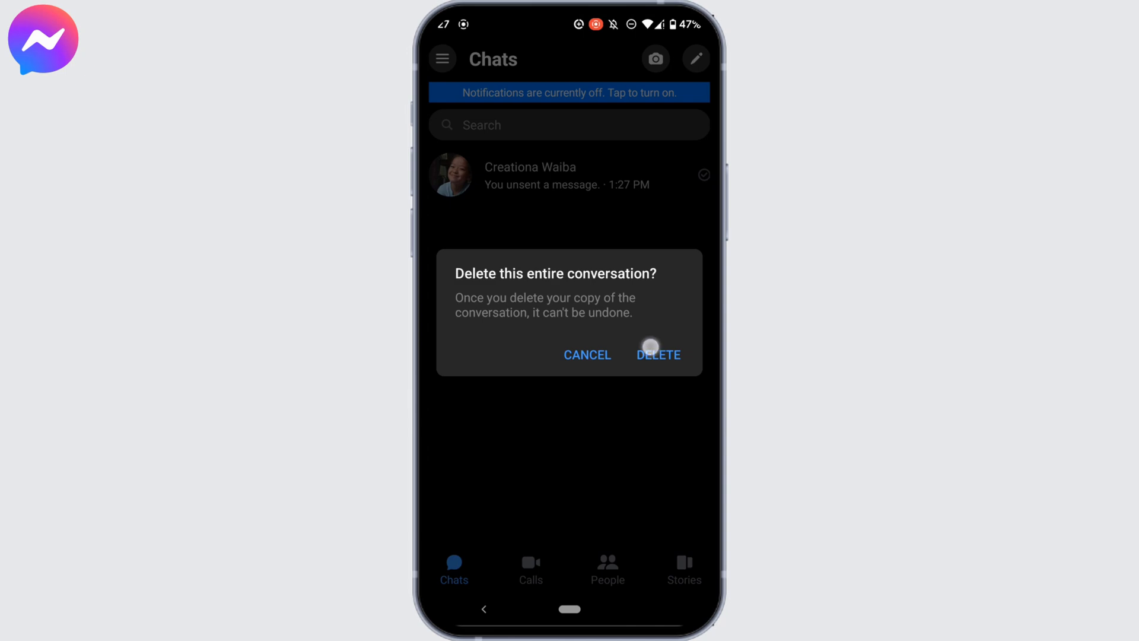
click(658, 355)
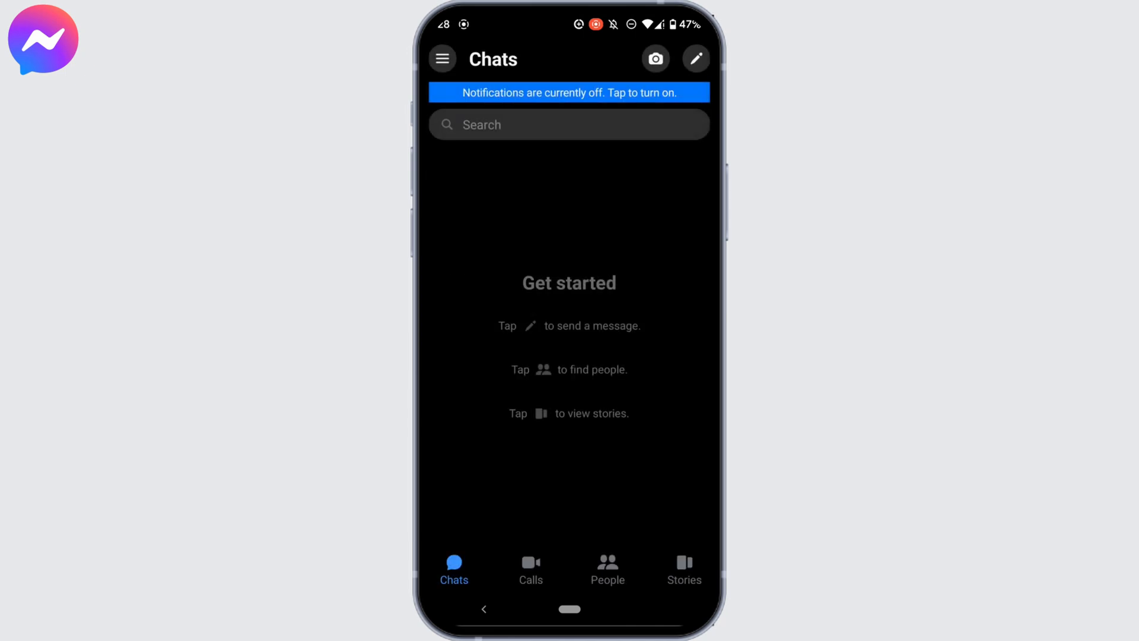
Return to the phone's home screen
key(home)
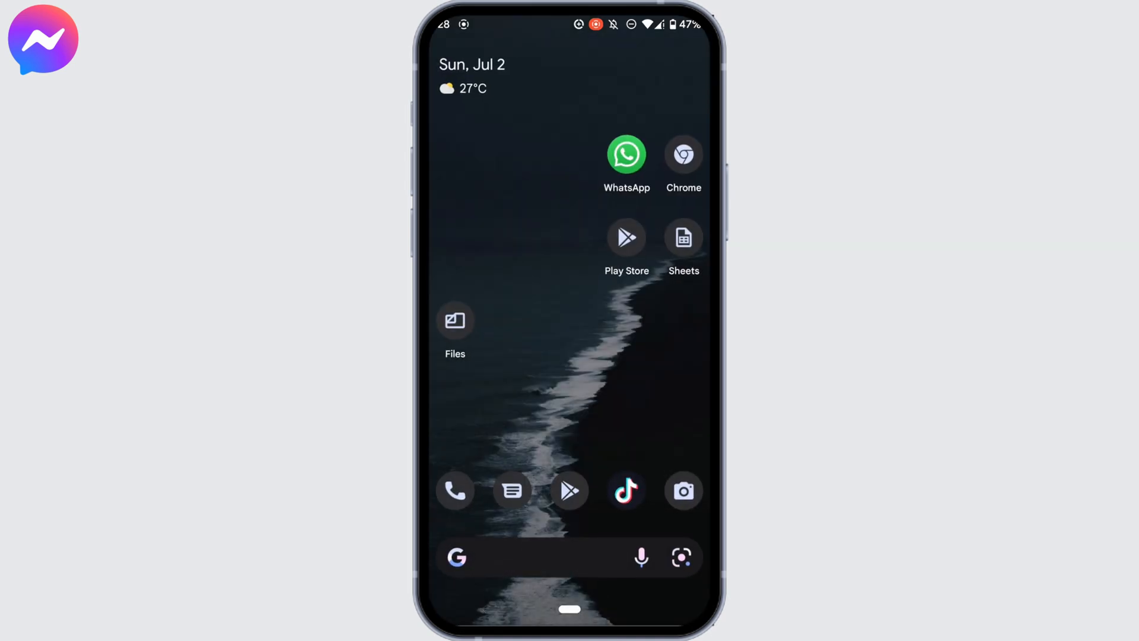